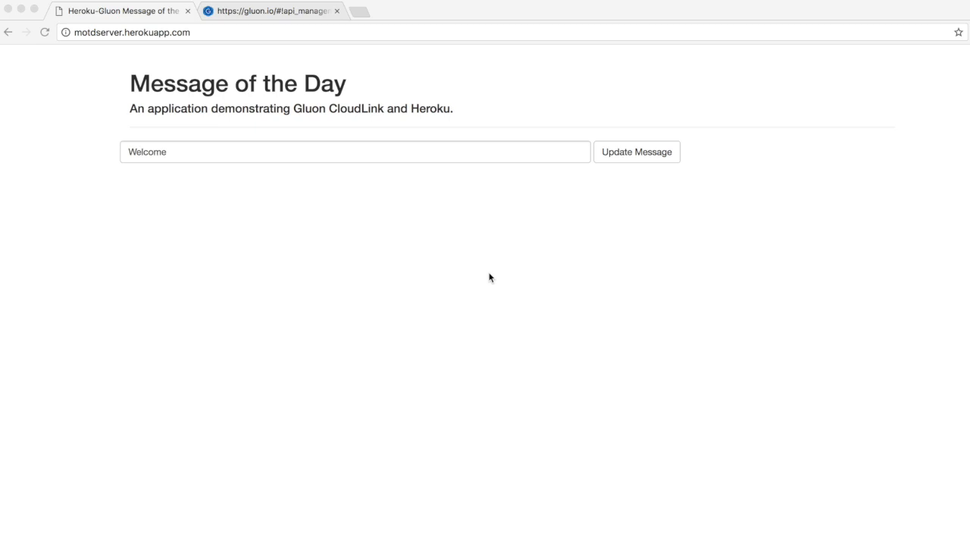
mouse_move(384, 190)
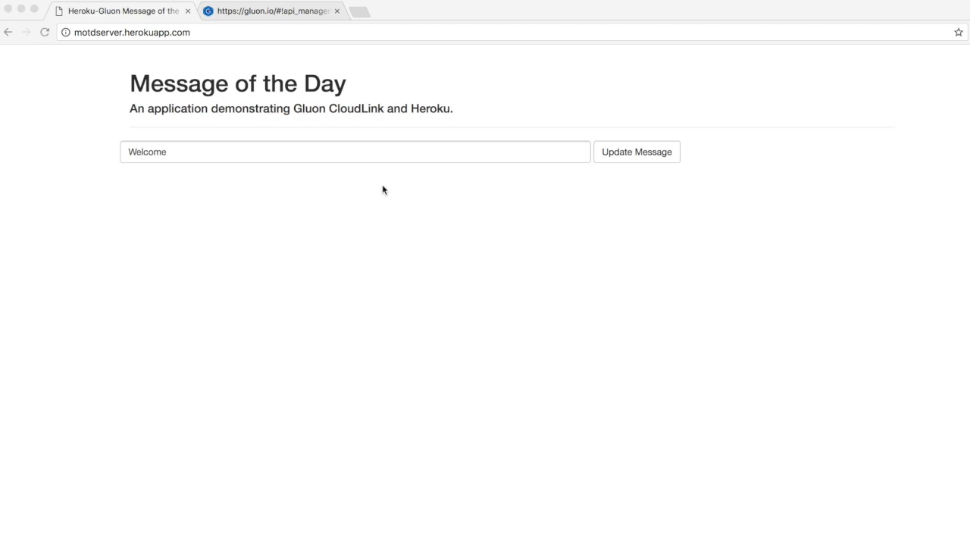
mouse_move(337, 155)
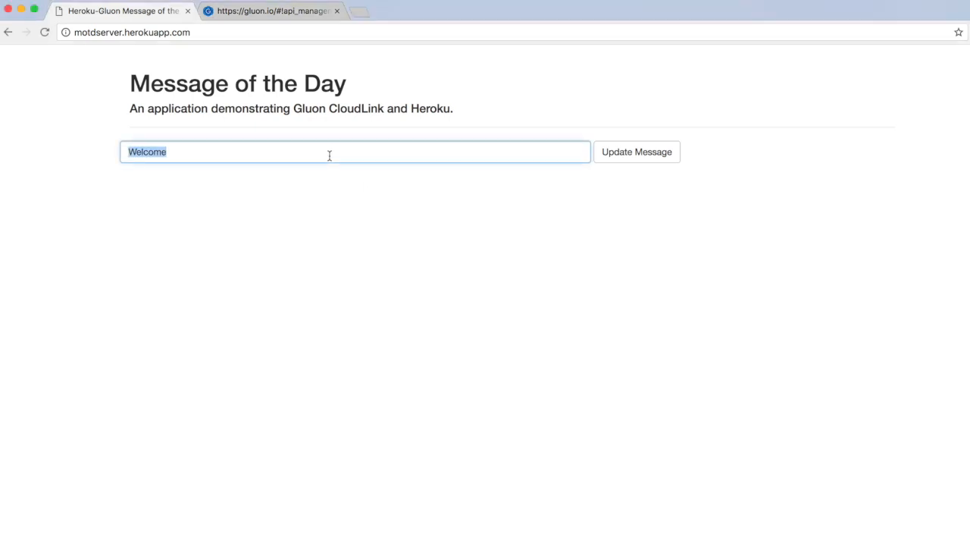
Enter 'hello there' as the message and save it with Update Message
text(hello there)
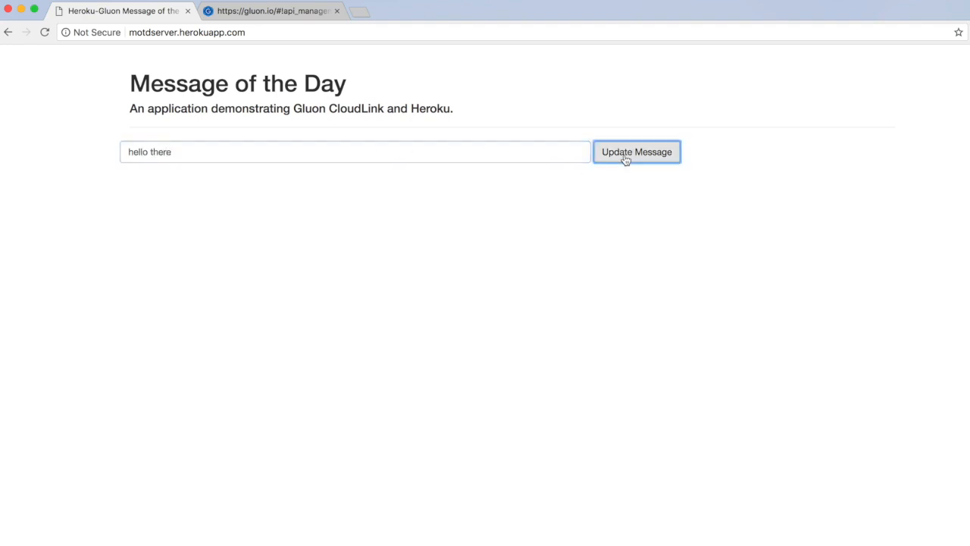
click(637, 151)
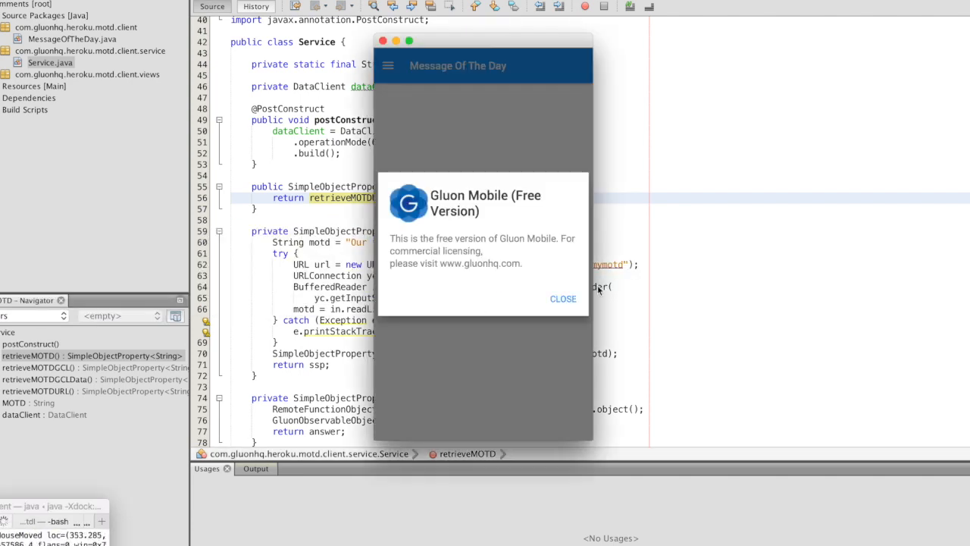
Close the Gluon Mobile licence notice to reveal the 'hello there' message
click(564, 298)
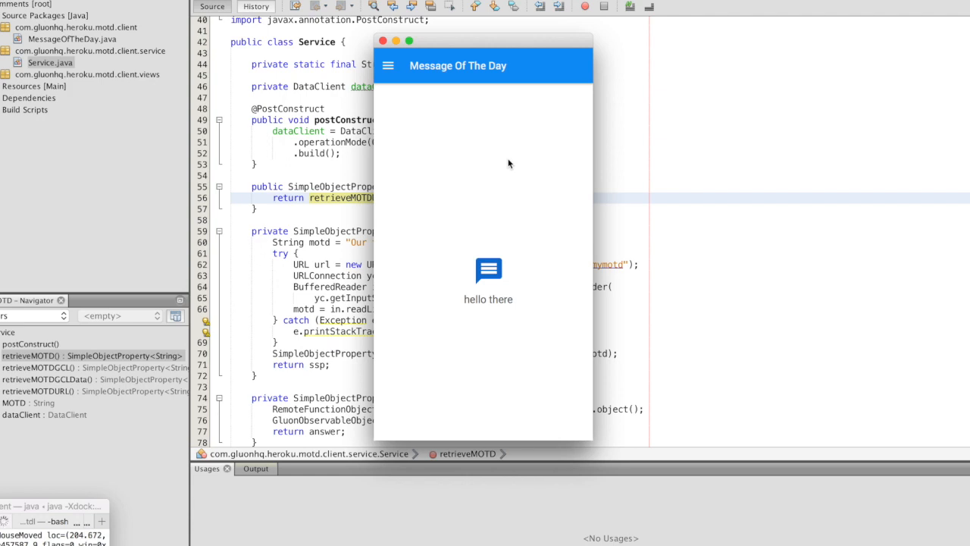
mouse_move(406, 250)
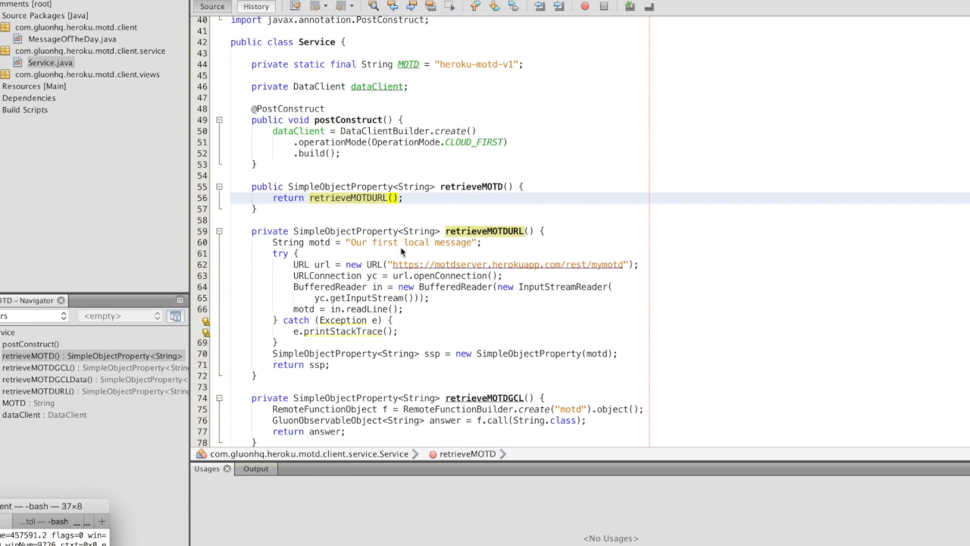
mouse_move(404, 263)
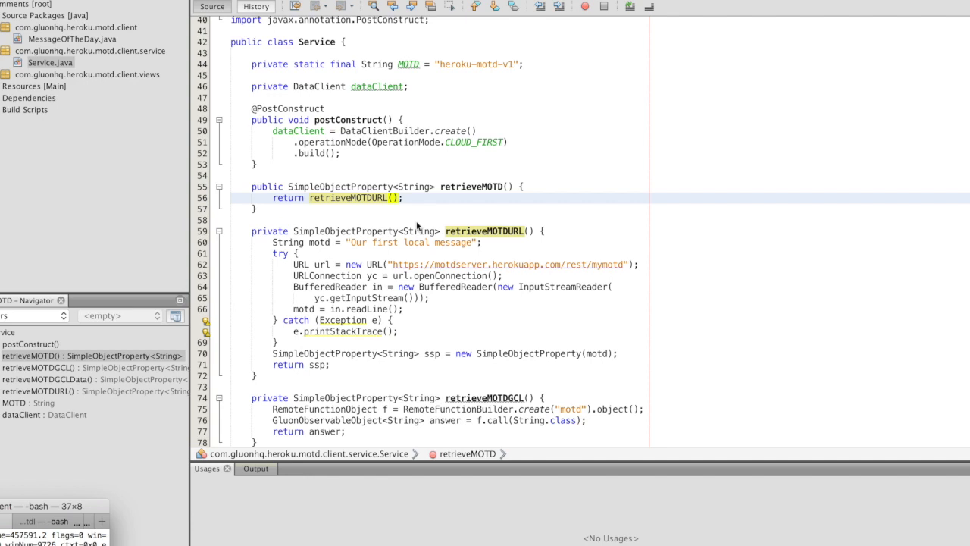
scroll(down, 3)
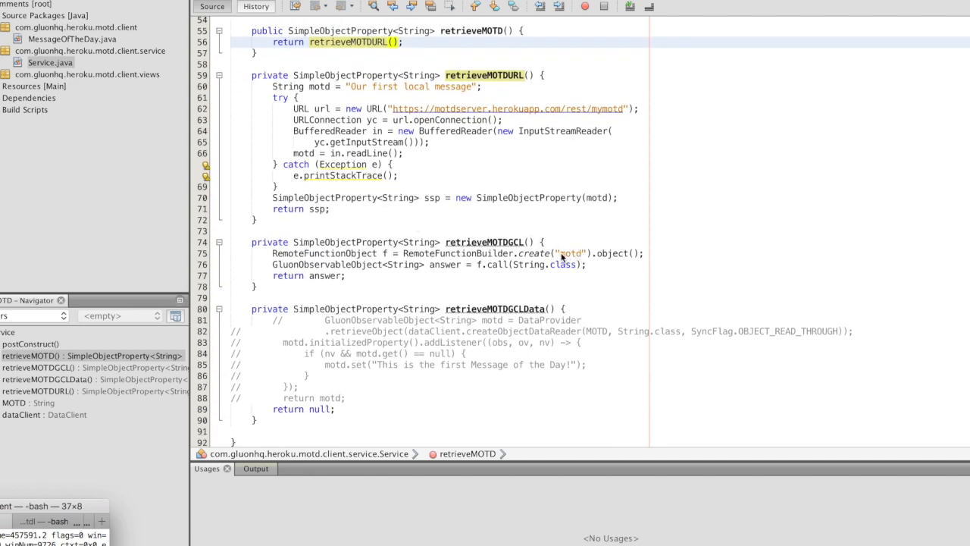
mouse_move(596, 291)
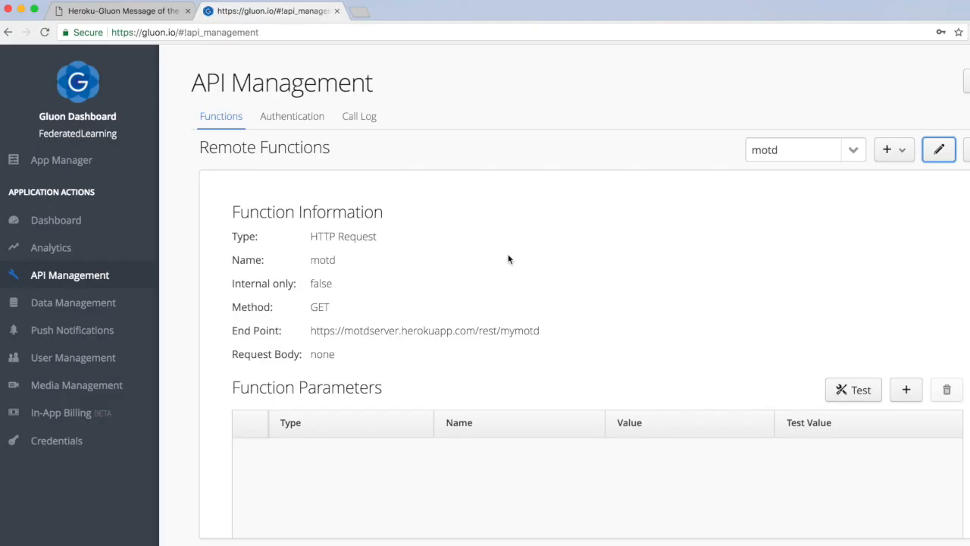
mouse_move(794, 156)
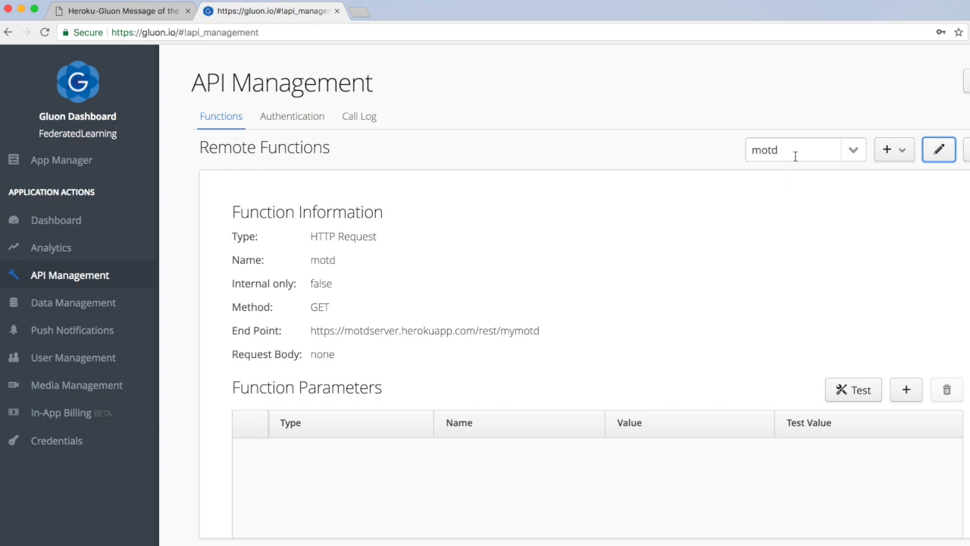
mouse_move(830, 229)
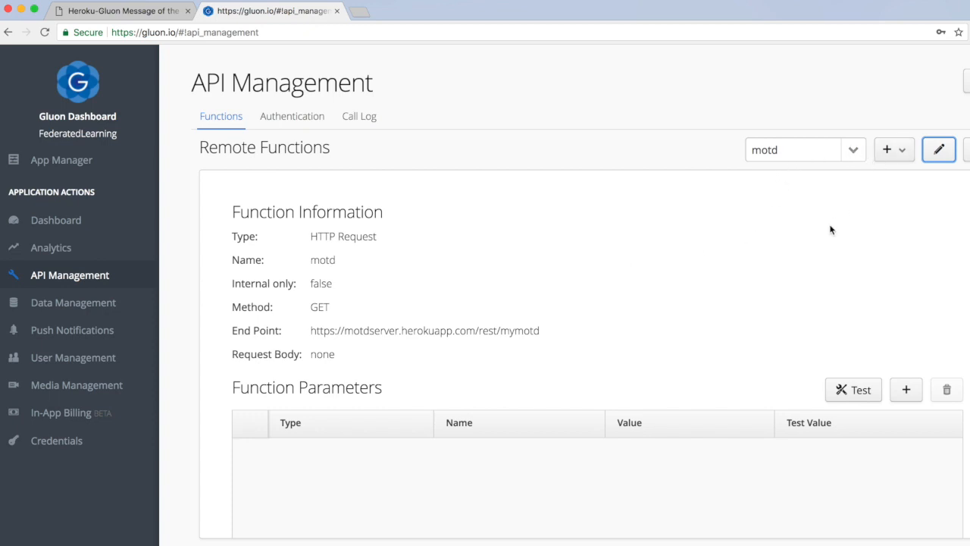
mouse_move(417, 342)
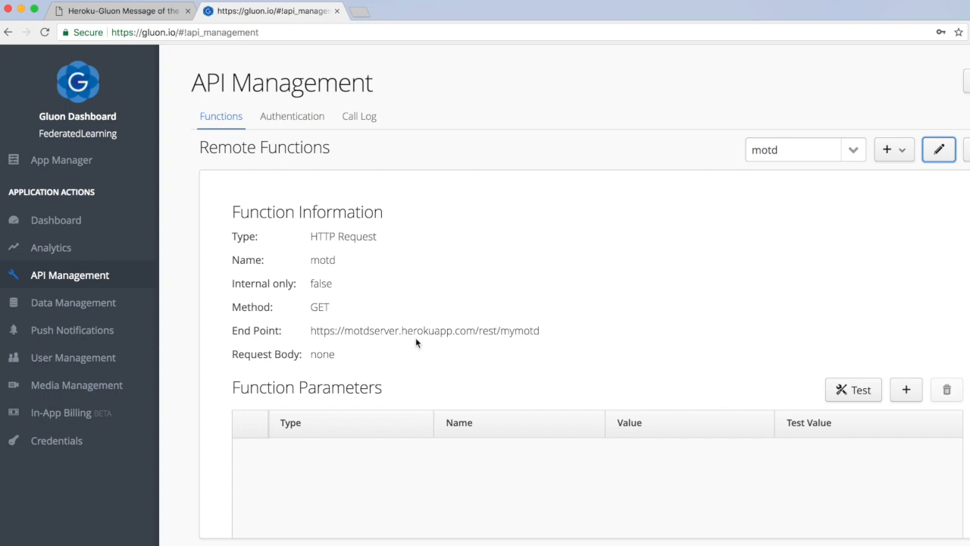
mouse_move(825, 285)
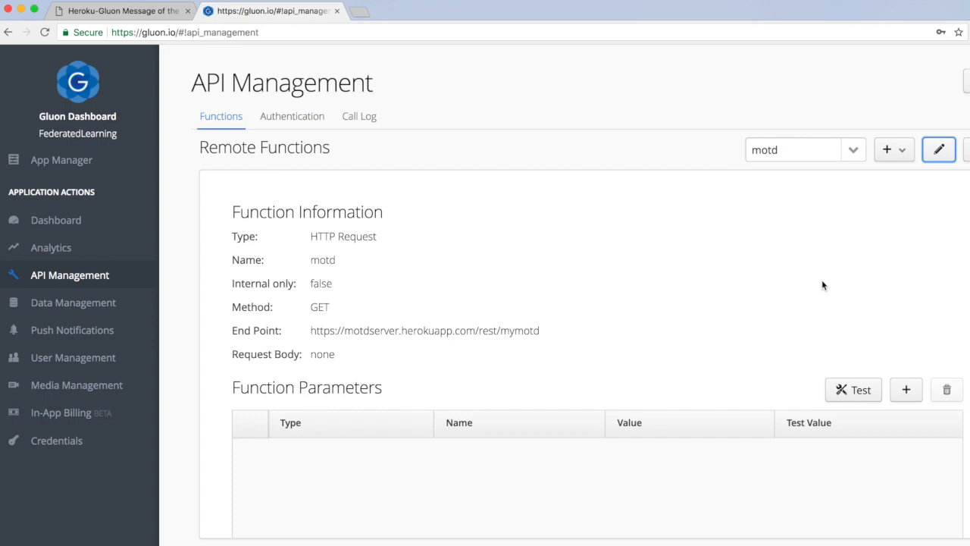
mouse_move(858, 255)
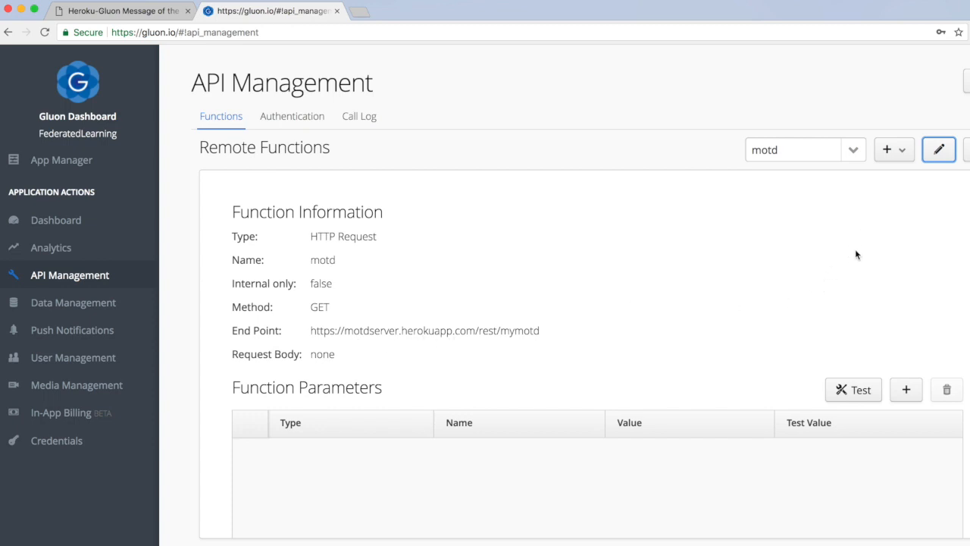
mouse_move(886, 150)
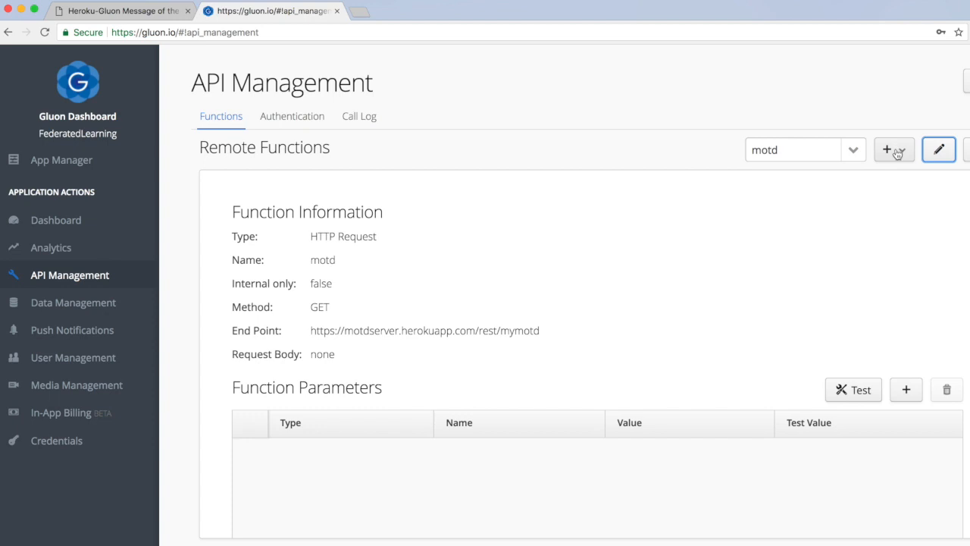
Review the motd remote function's GET method and Heroku endpoint in Manage Remote Function
click(943, 149)
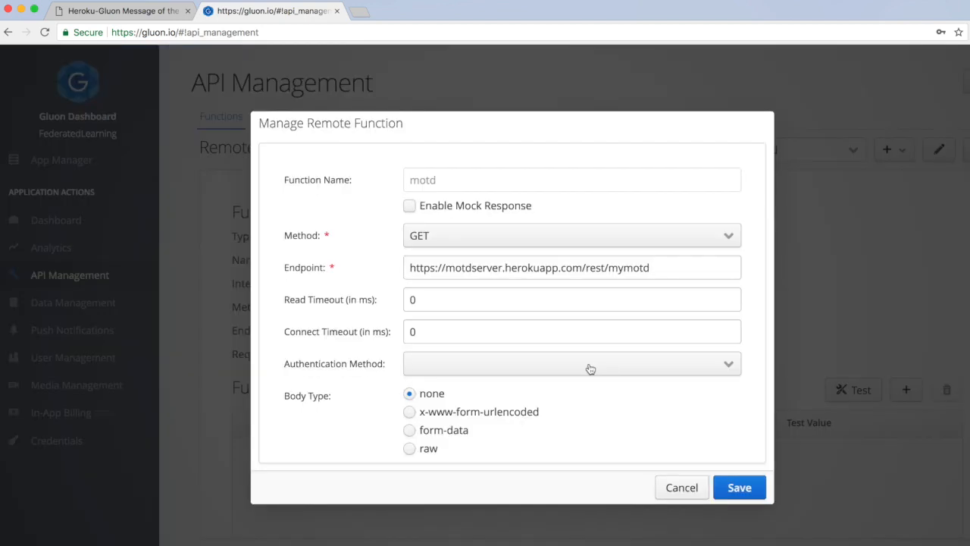
click(572, 364)
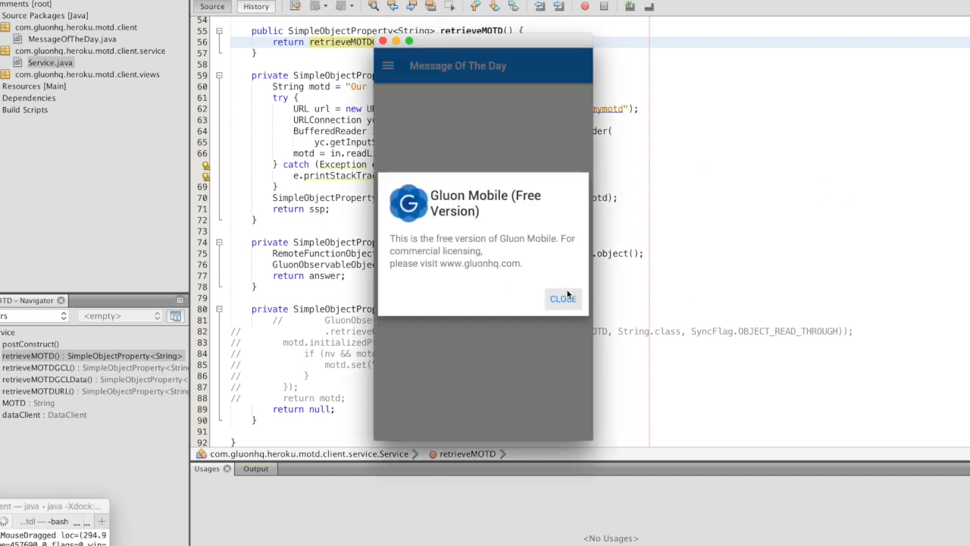
Dismiss the free-version notice so the app shows 'hello there' again
click(562, 299)
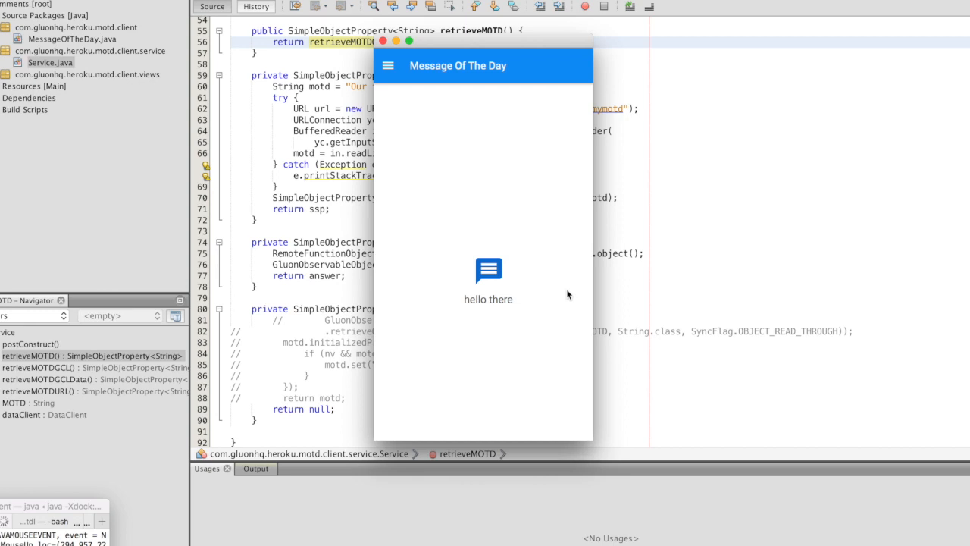